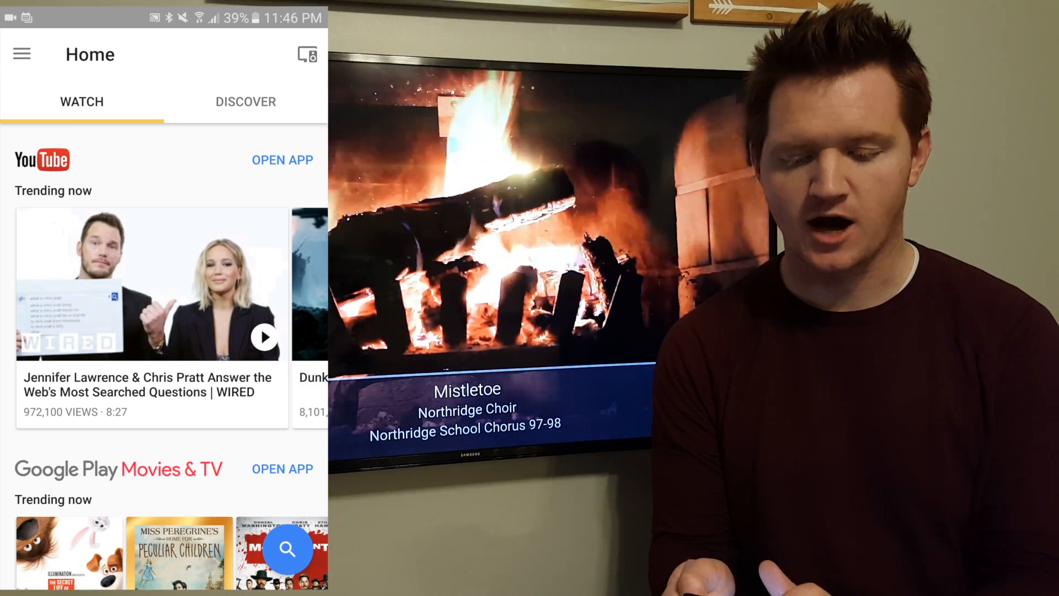
- Go to Cast screen / audio from the Google Home menu
{"action": "left_click", "coordinate": [21, 54]}
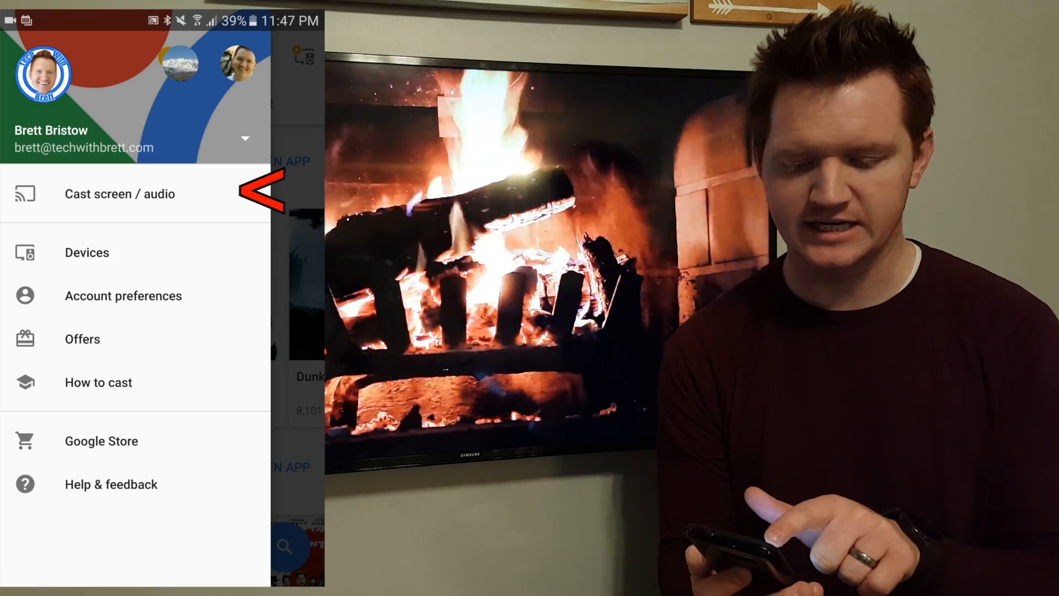
{"action": "left_click", "coordinate": [120, 194]}
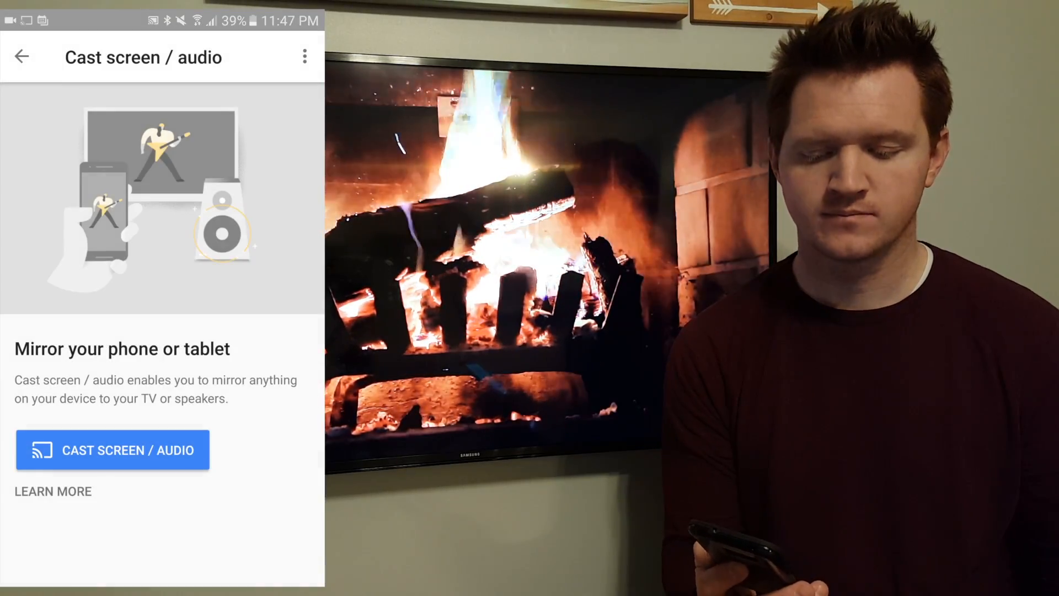
- Start mirroring the phone screen to the Chromecast TV
{"action": "left_click", "coordinate": [112, 449]}
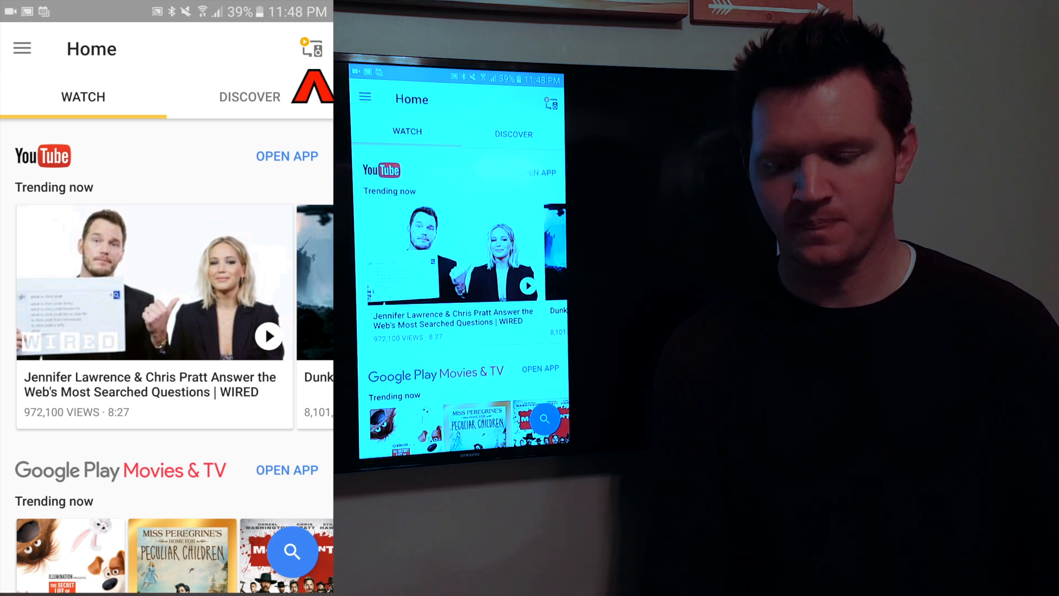
- Open Backdrop personalization for The Bedroom device and accept account use
{"action": "left_click", "coordinate": [21, 48]}
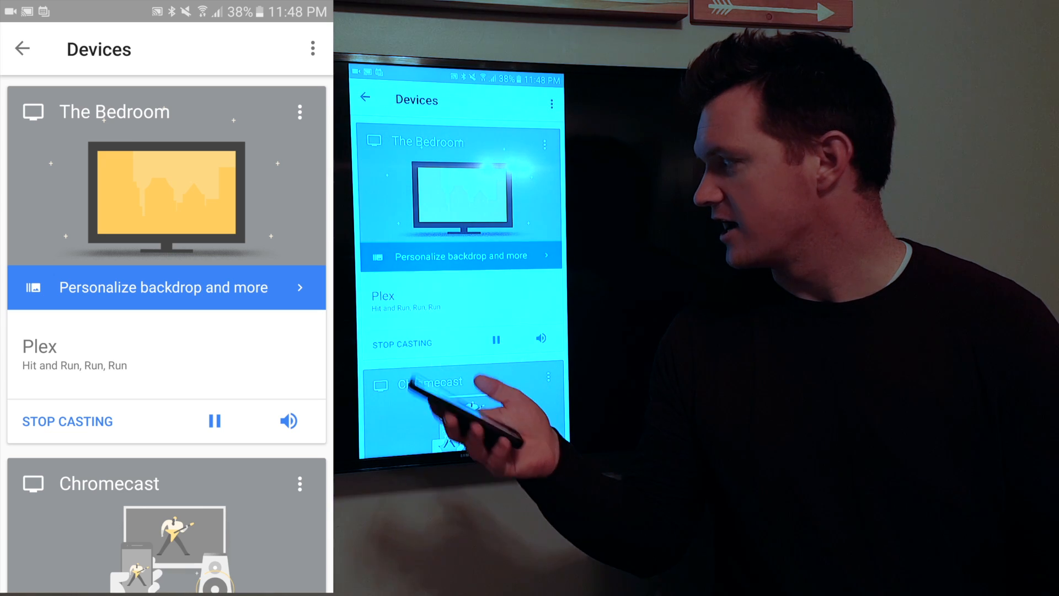
{"action": "left_click", "coordinate": [163, 286]}
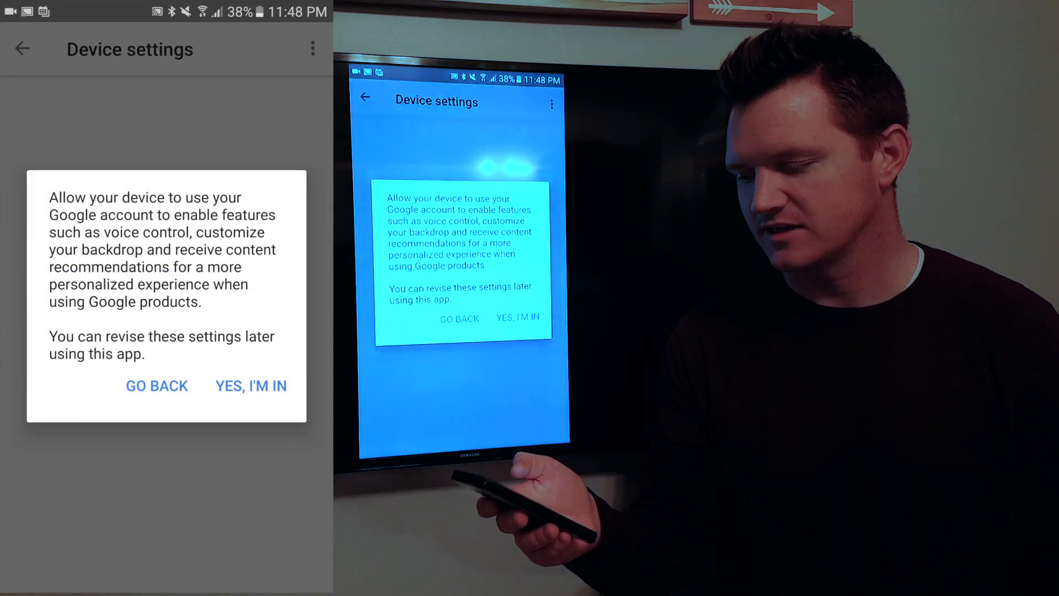
{"action": "left_click", "coordinate": [251, 385]}
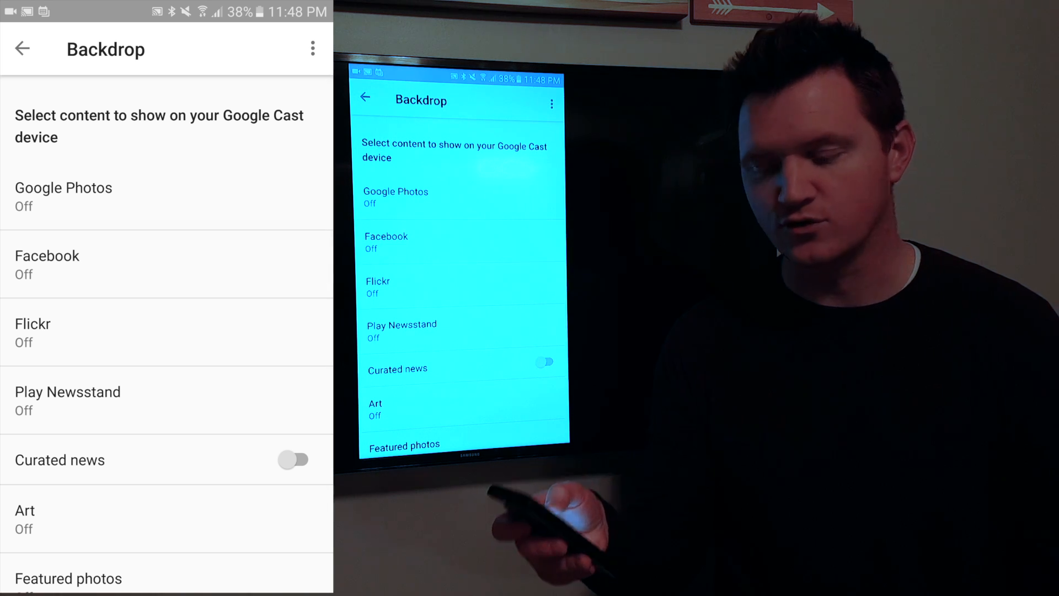
- Connect the Facebook account and switch it on as a Backdrop source
{"action": "left_click", "coordinate": [166, 276]}
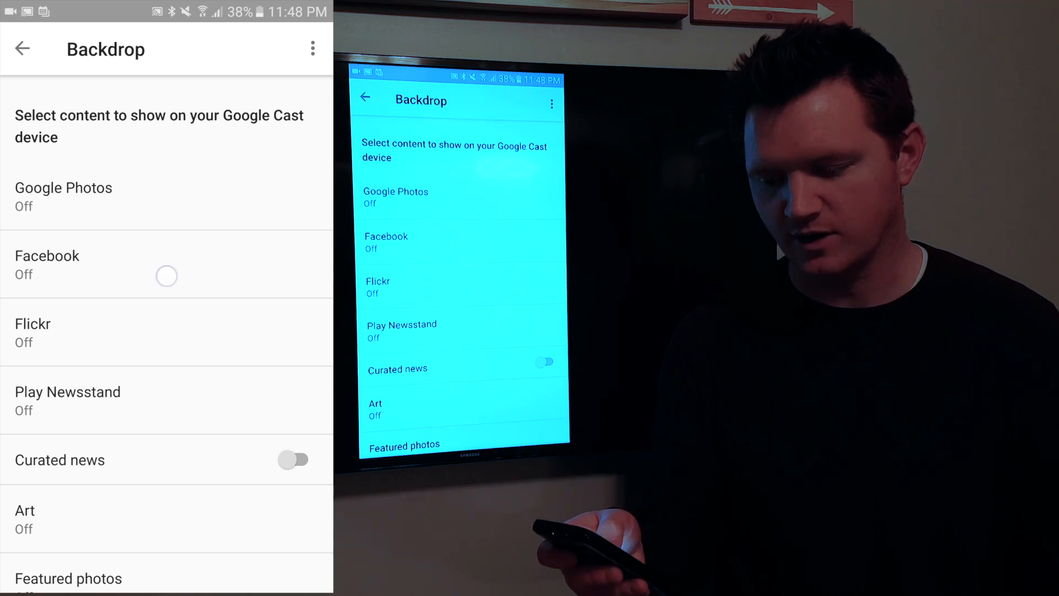
{"action": "left_click", "coordinate": [47, 264]}
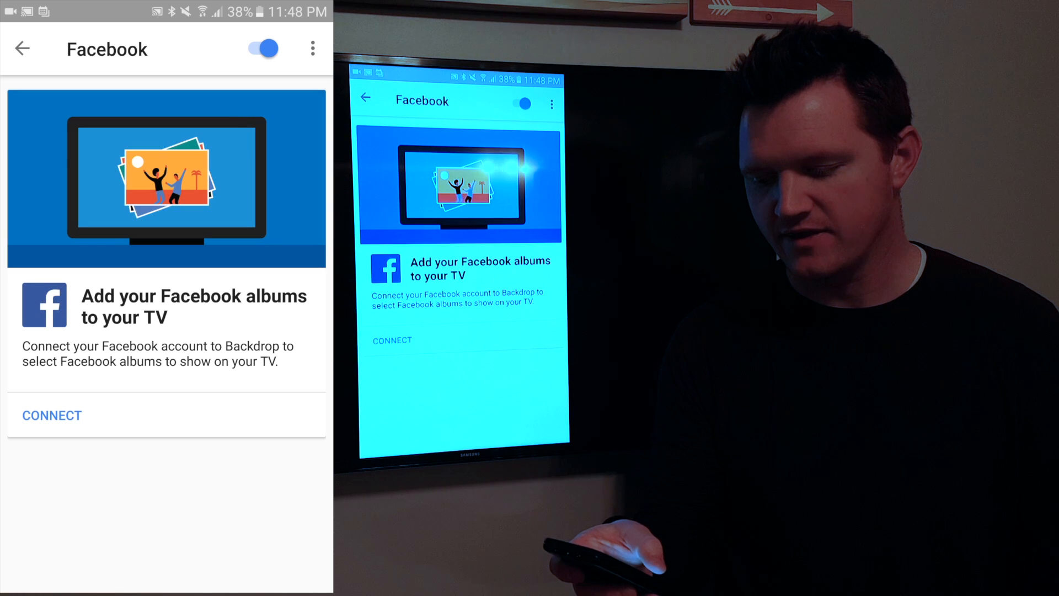
{"action": "left_click", "coordinate": [262, 48]}
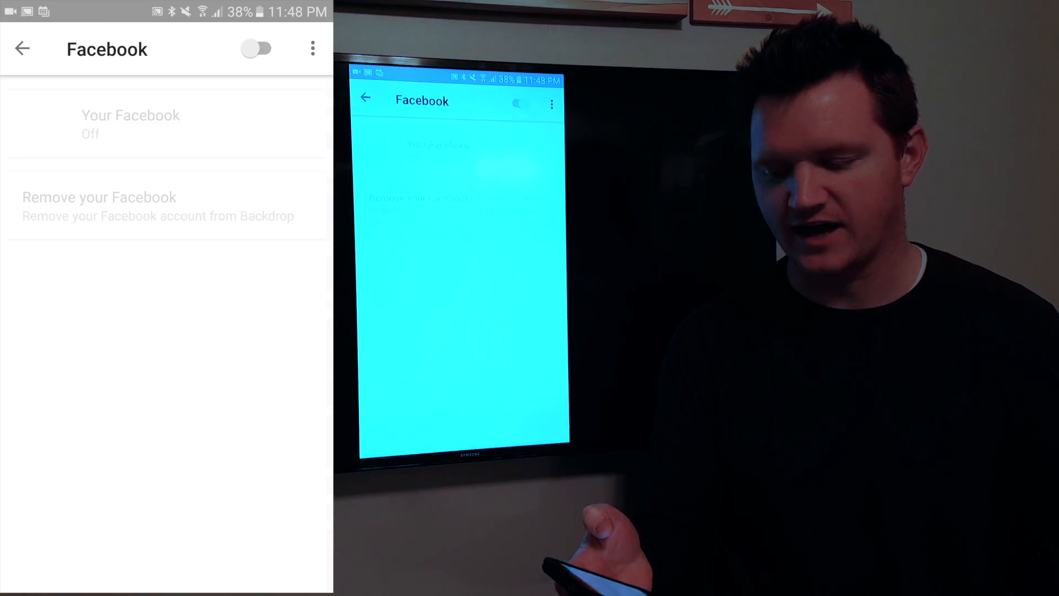
{"action": "left_click", "coordinate": [259, 48]}
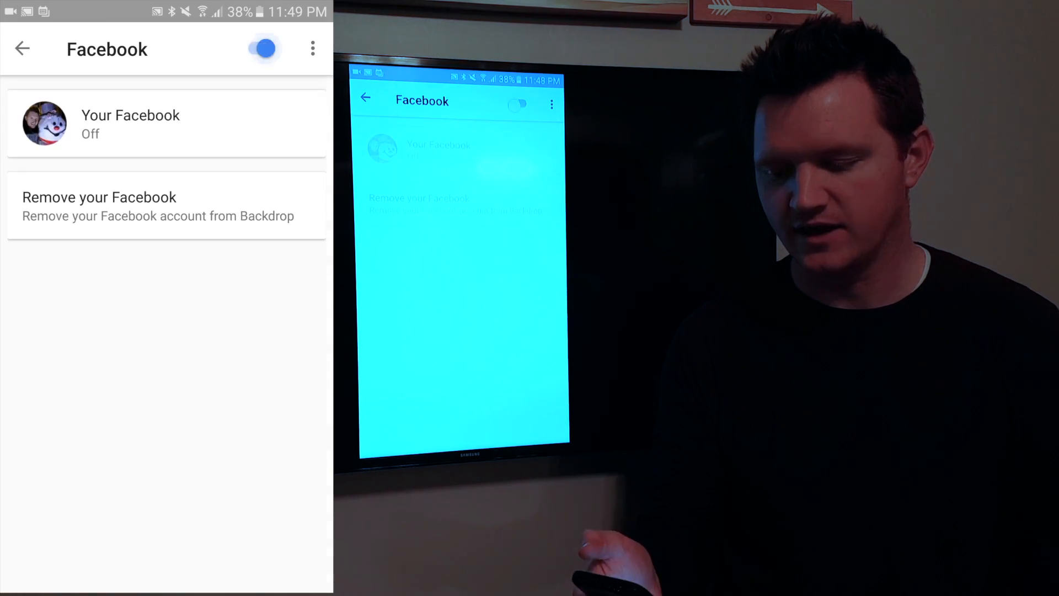
{"action": "left_click", "coordinate": [130, 124]}
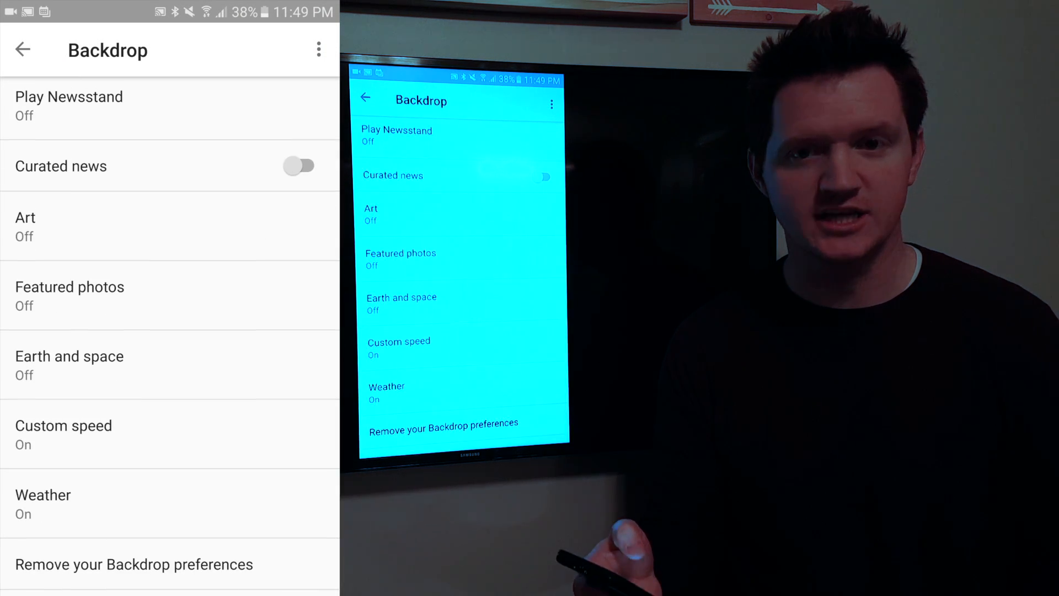
- Set Backdrop custom speed to Fast (2x) and return to the Home page
{"action": "left_click", "coordinate": [63, 425]}
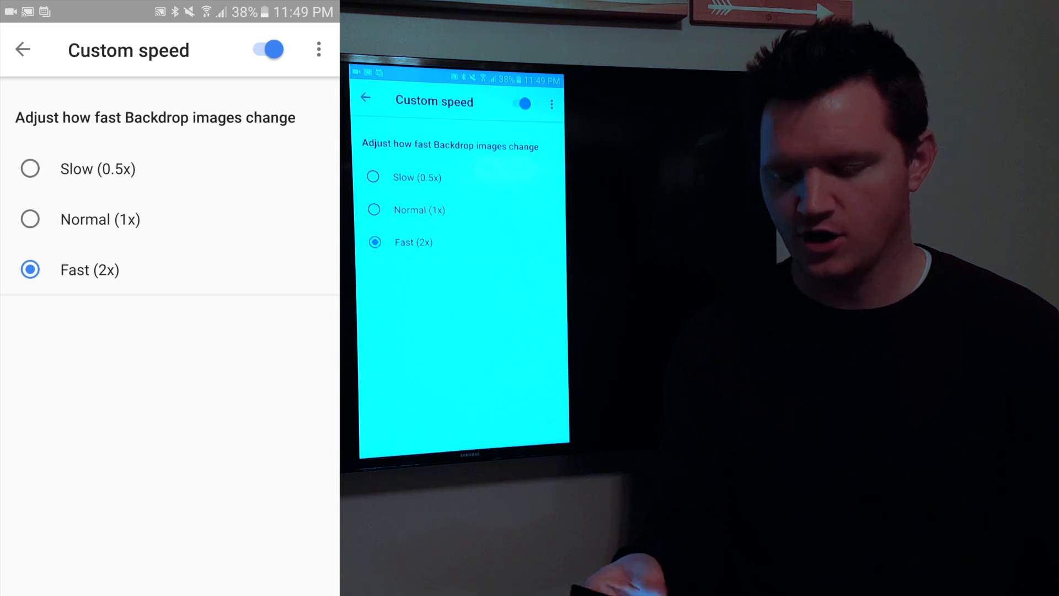
{"action": "left_click", "coordinate": [22, 49]}
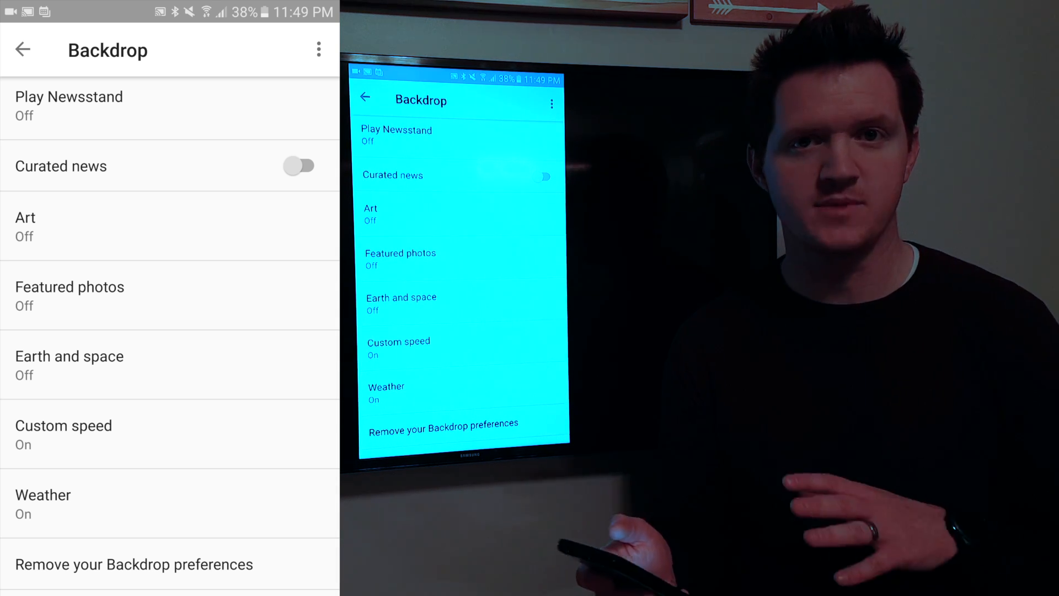
{"action": "left_click", "coordinate": [22, 49]}
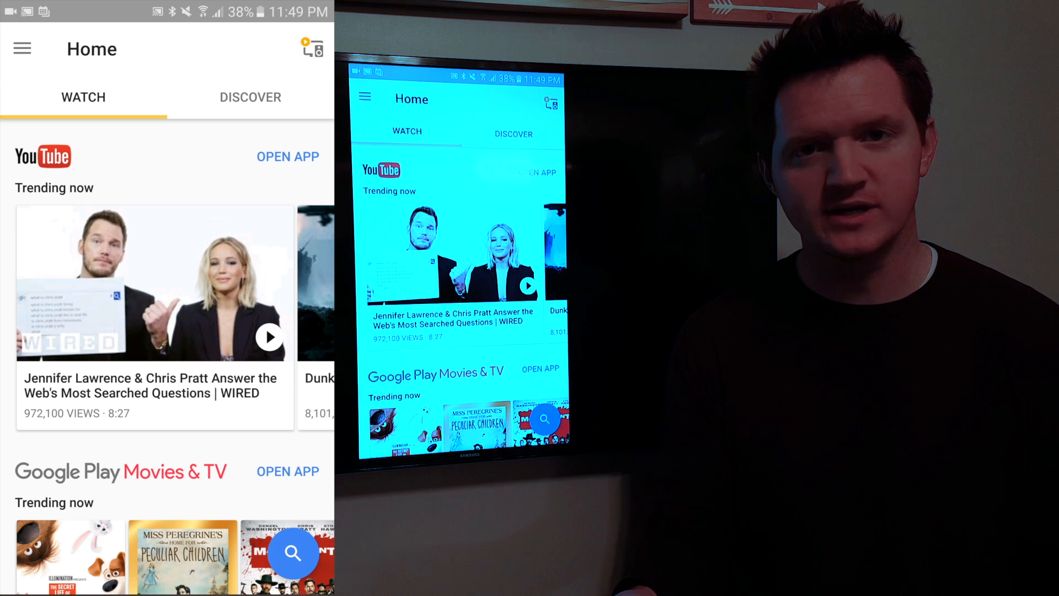
- Browse the Offers page, scrolling past the Harry Potter, Spotify and NBA deals
{"action": "left_click", "coordinate": [22, 49]}
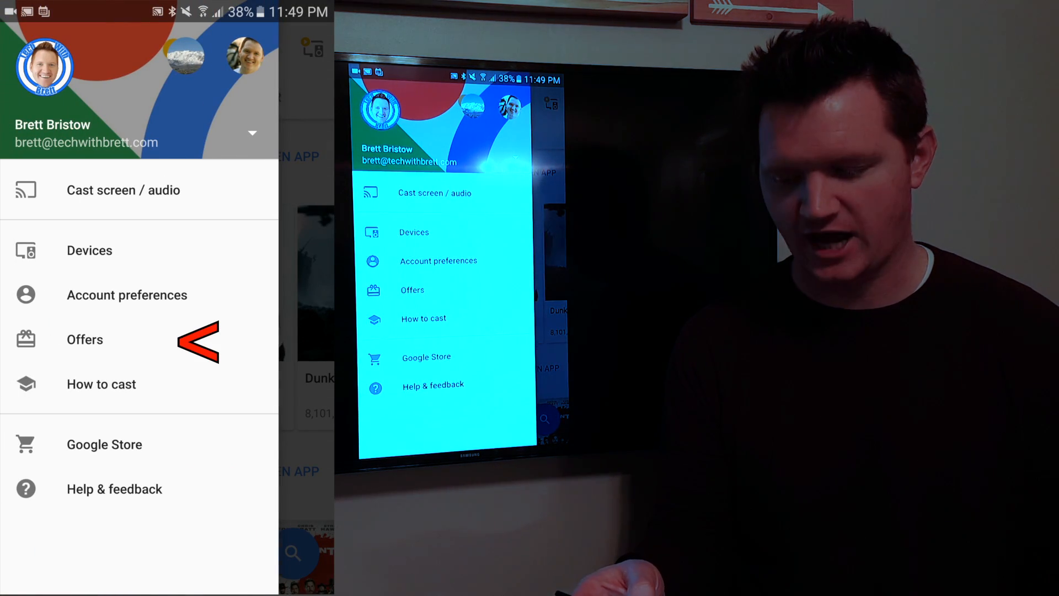
{"action": "left_click", "coordinate": [85, 339]}
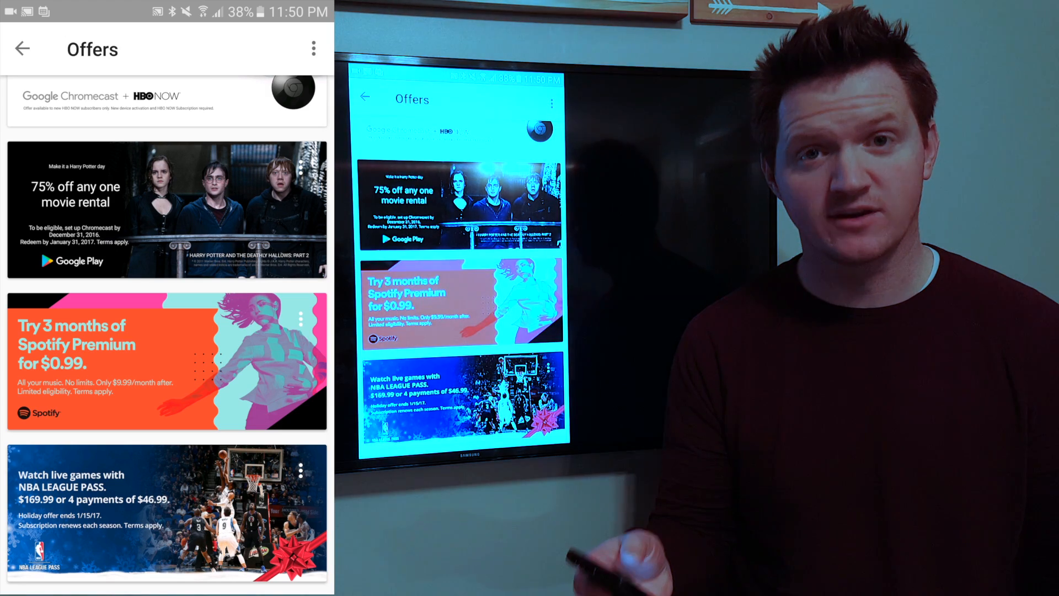
{"action": "scroll", "scroll_direction": "down", "scroll_amount": 3}
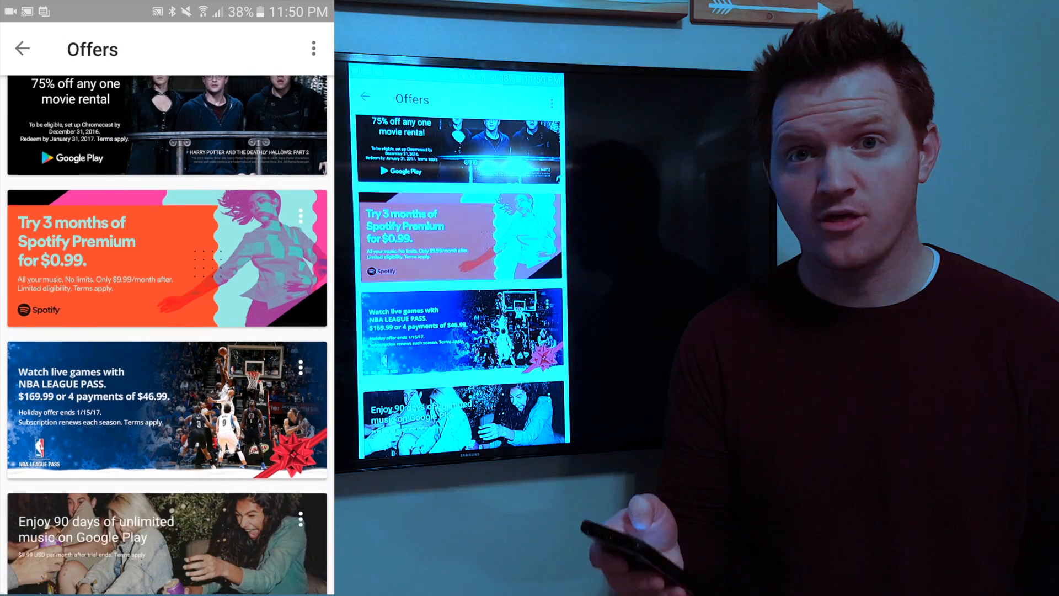